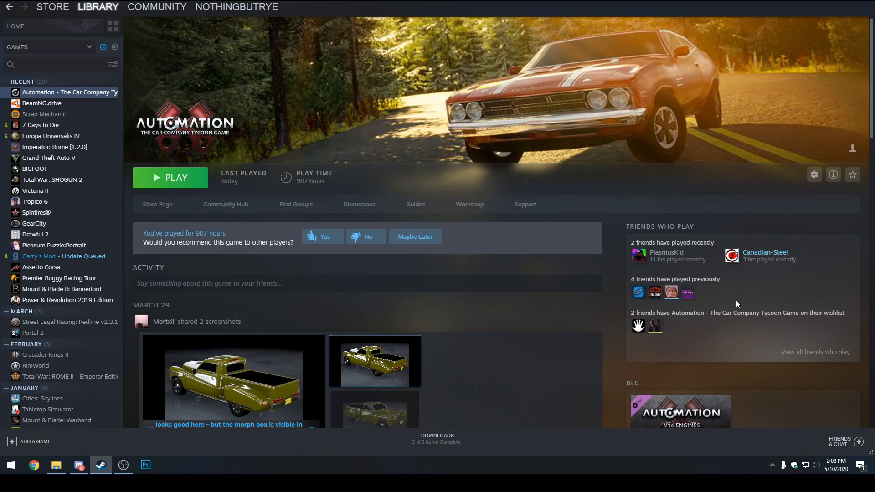
mouse_move(134, 44)
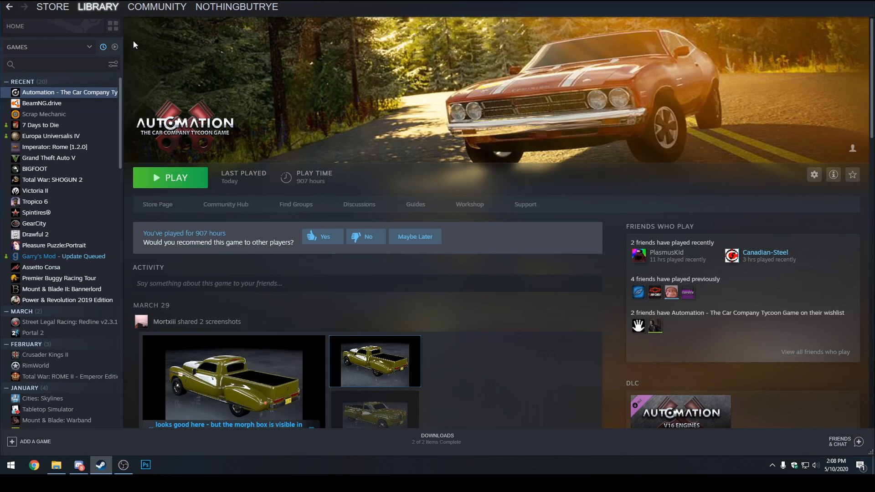
Step: Open Automation's Properties and review its Updates and Local Files settings
right_click(69, 92)
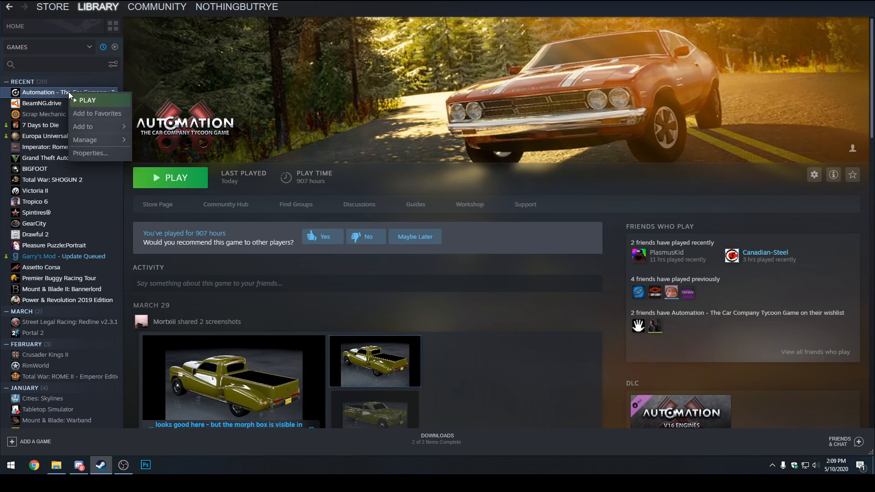
mouse_move(89, 153)
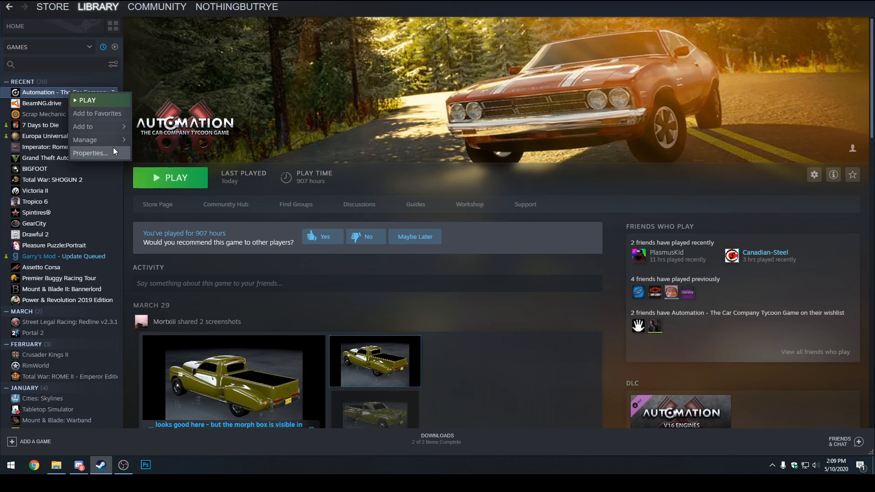
left_click(90, 152)
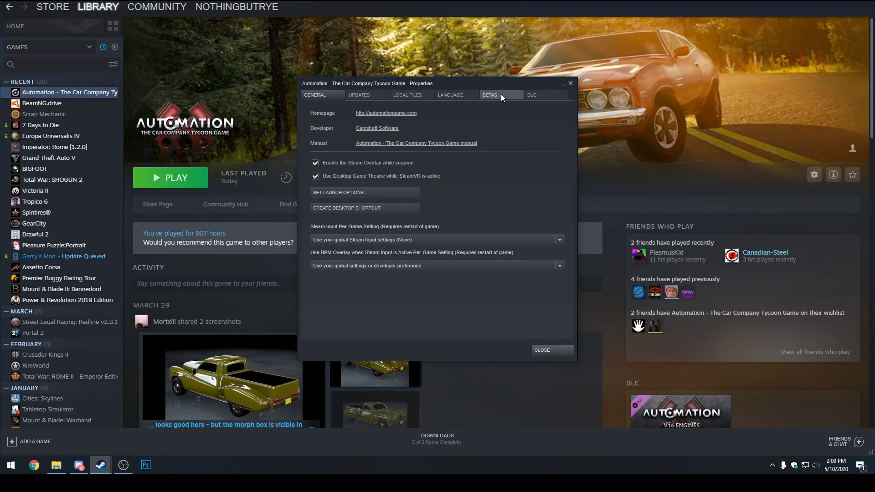
left_click(359, 95)
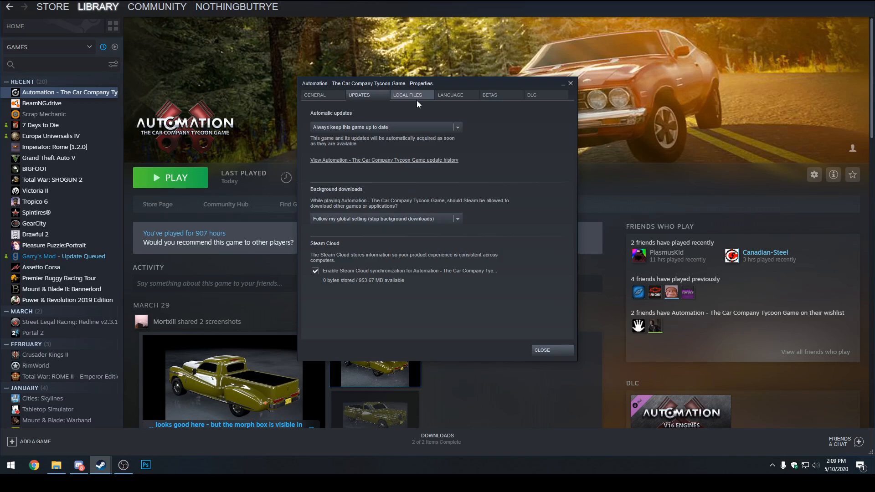
left_click(407, 95)
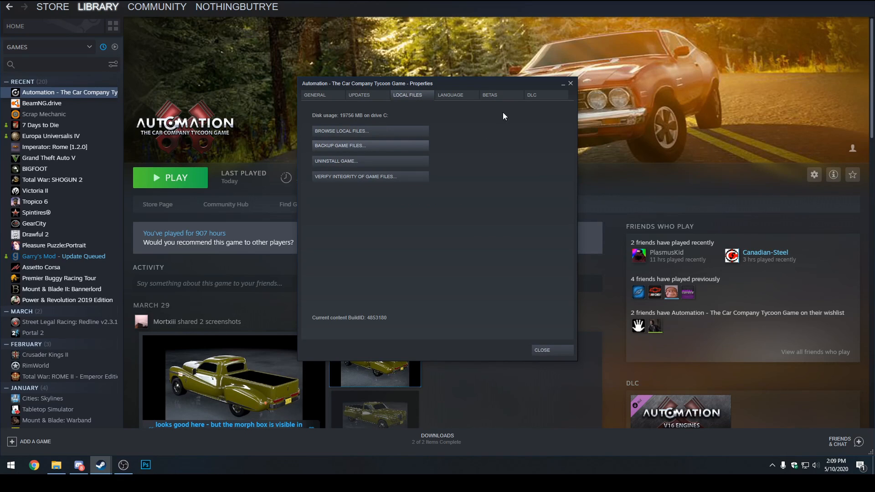
Step: Select the 'openbeta - Public test branch' in Automation's Betas settings
left_click(490, 95)
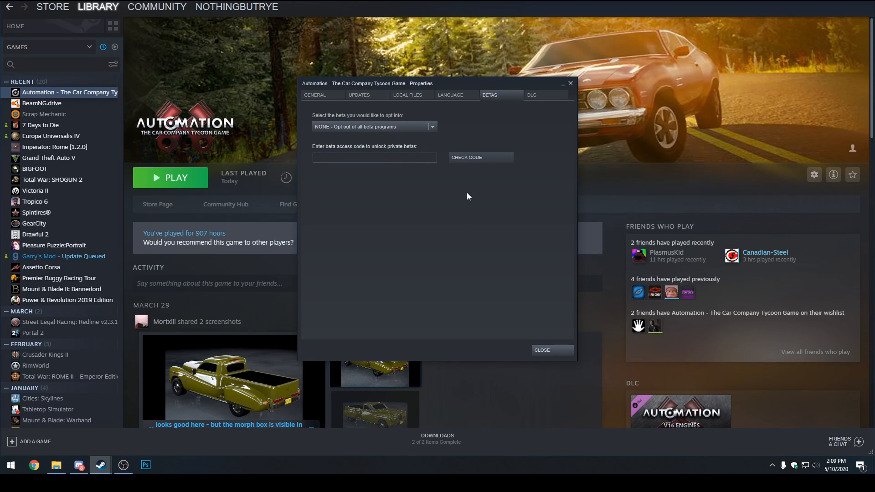
mouse_move(427, 130)
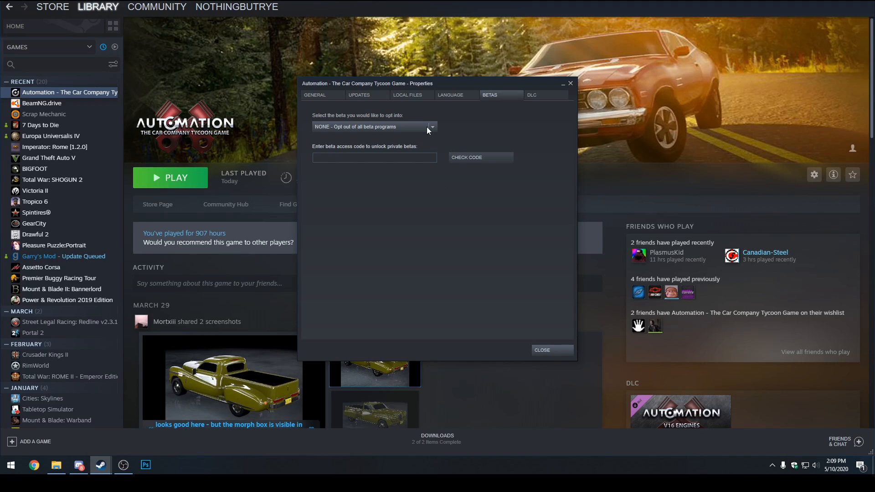
left_click(431, 127)
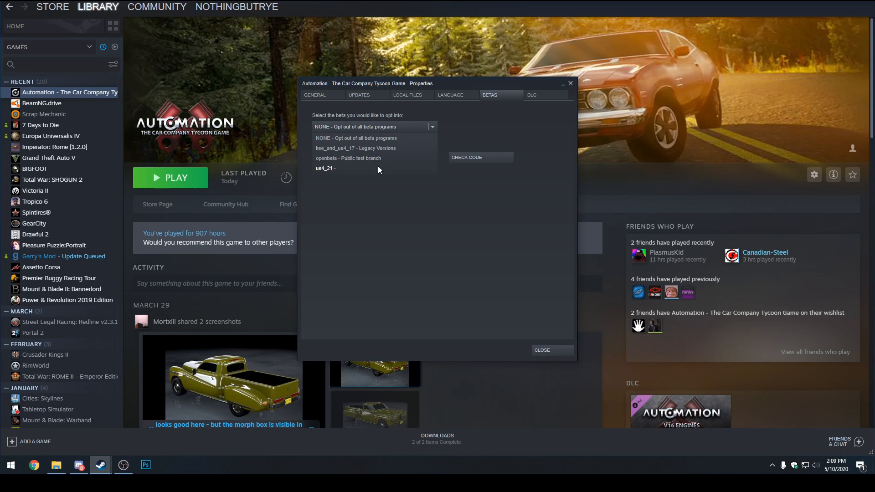
left_click(541, 349)
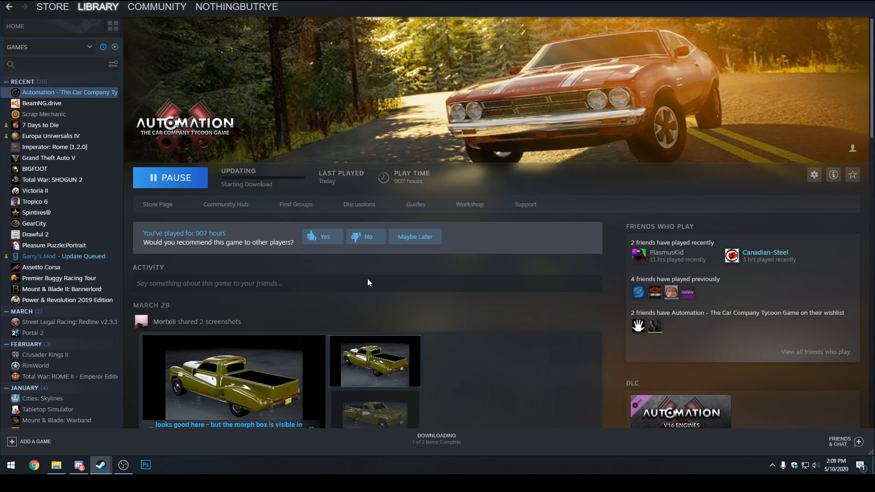